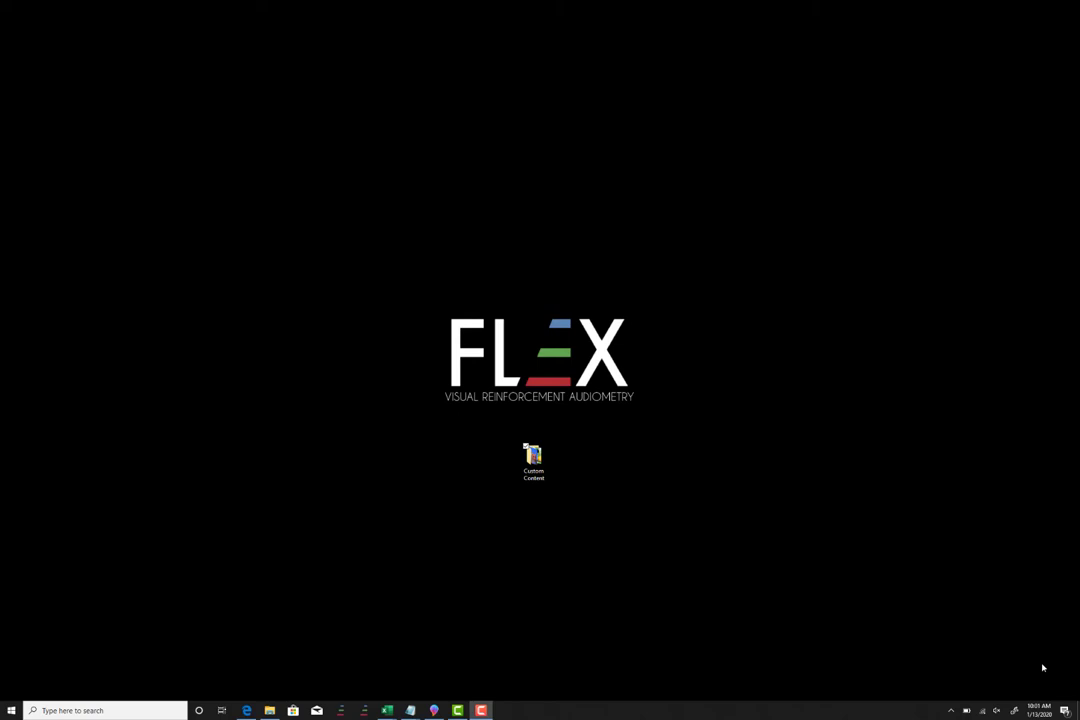
mouse_move(818, 578)
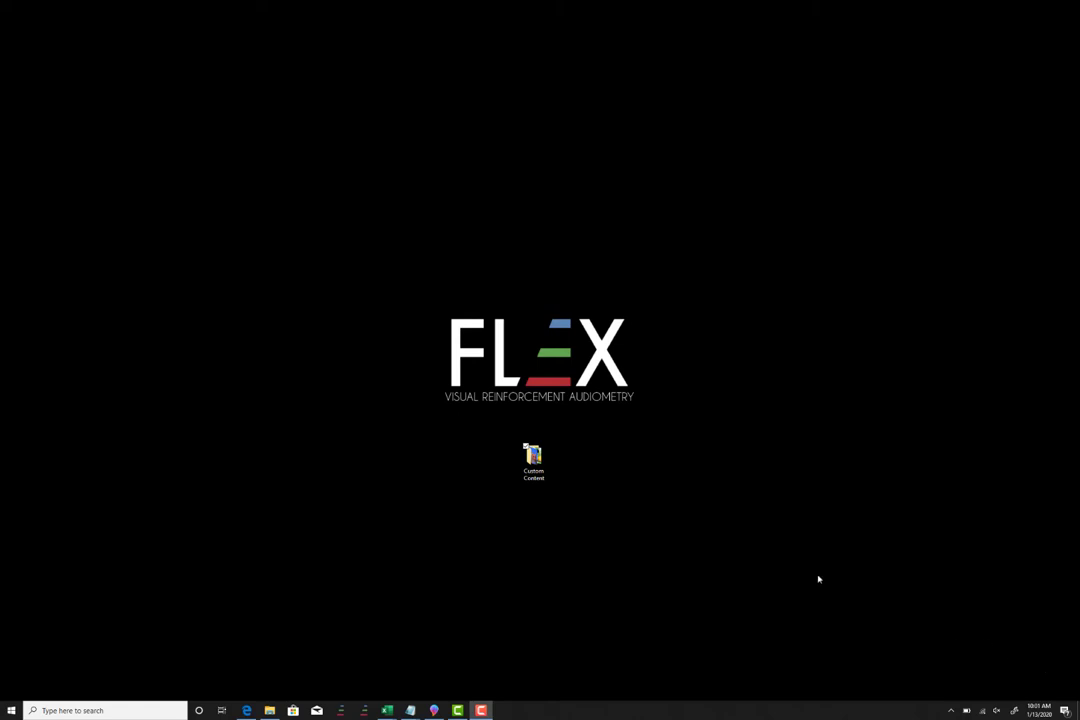
- Open the Custom Content folder, pick the Baby Einstein video, close, then reopen the folder
left_click(532, 457)
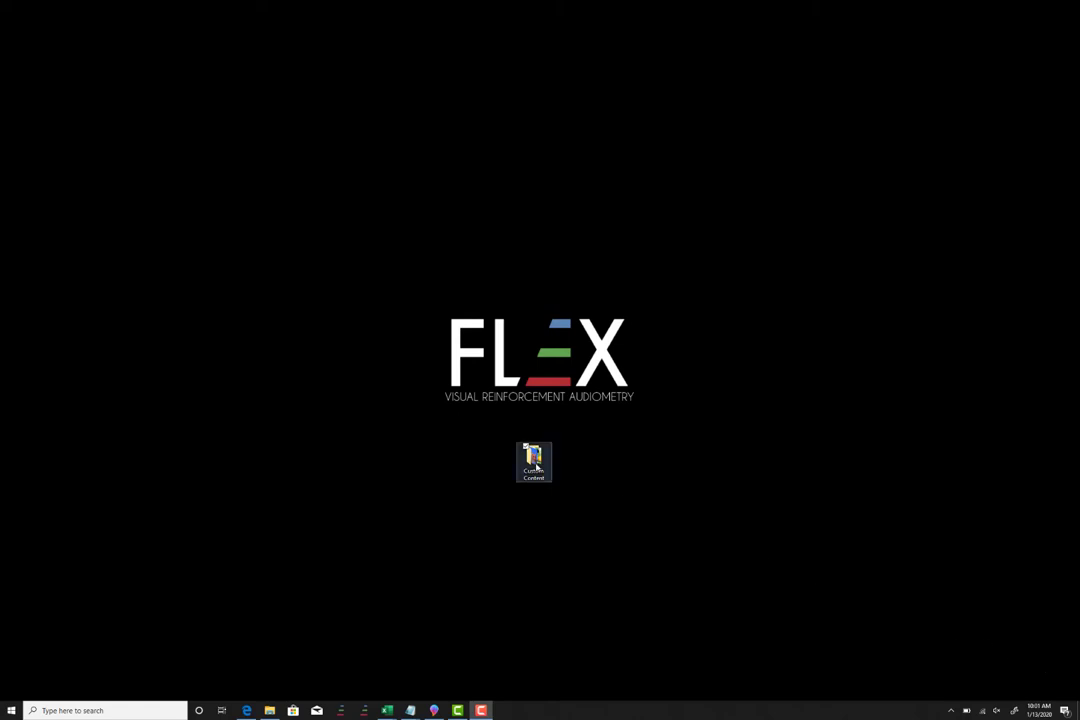
double_click(533, 461)
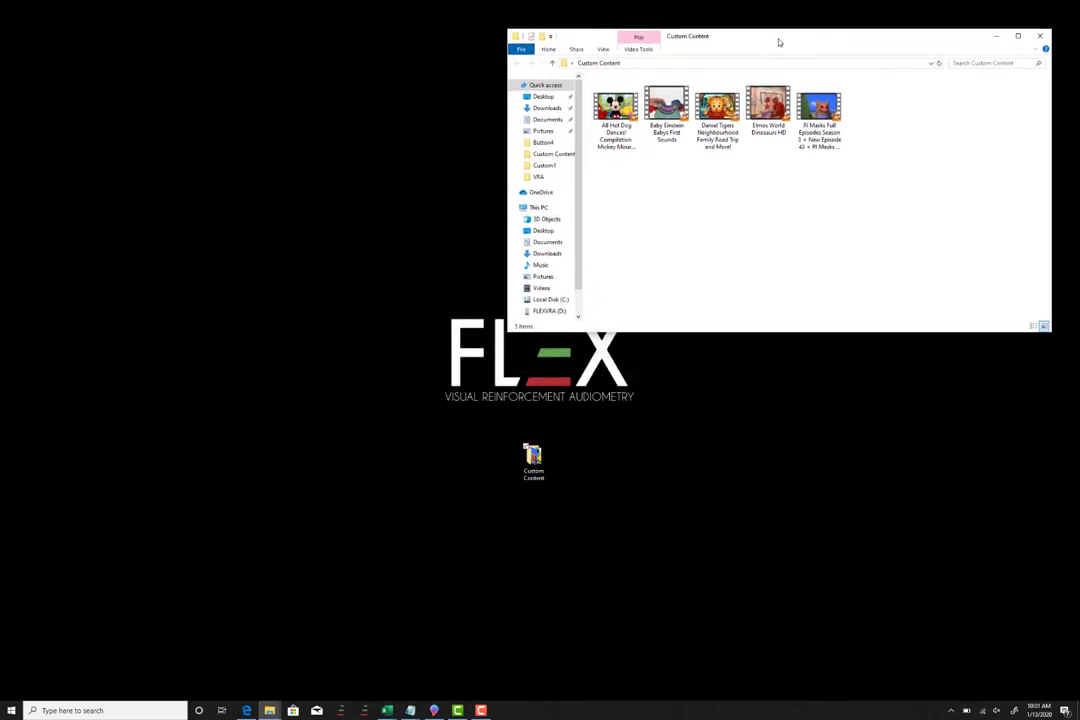
left_click(667, 110)
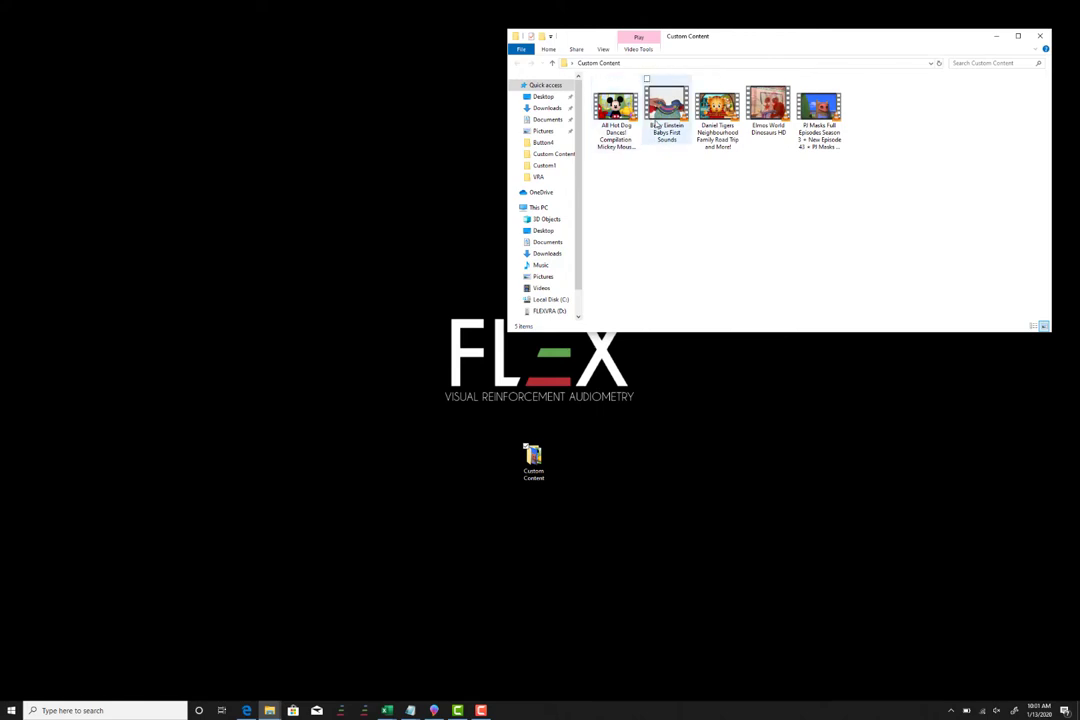
mouse_move(717, 105)
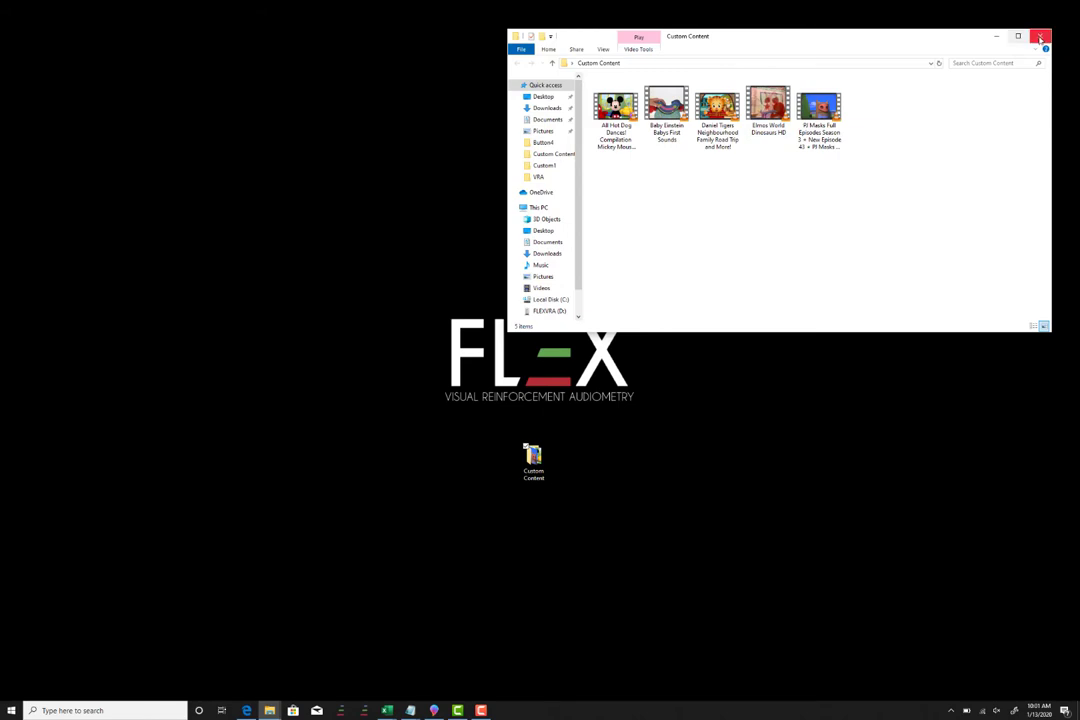
left_click(1063, 34)
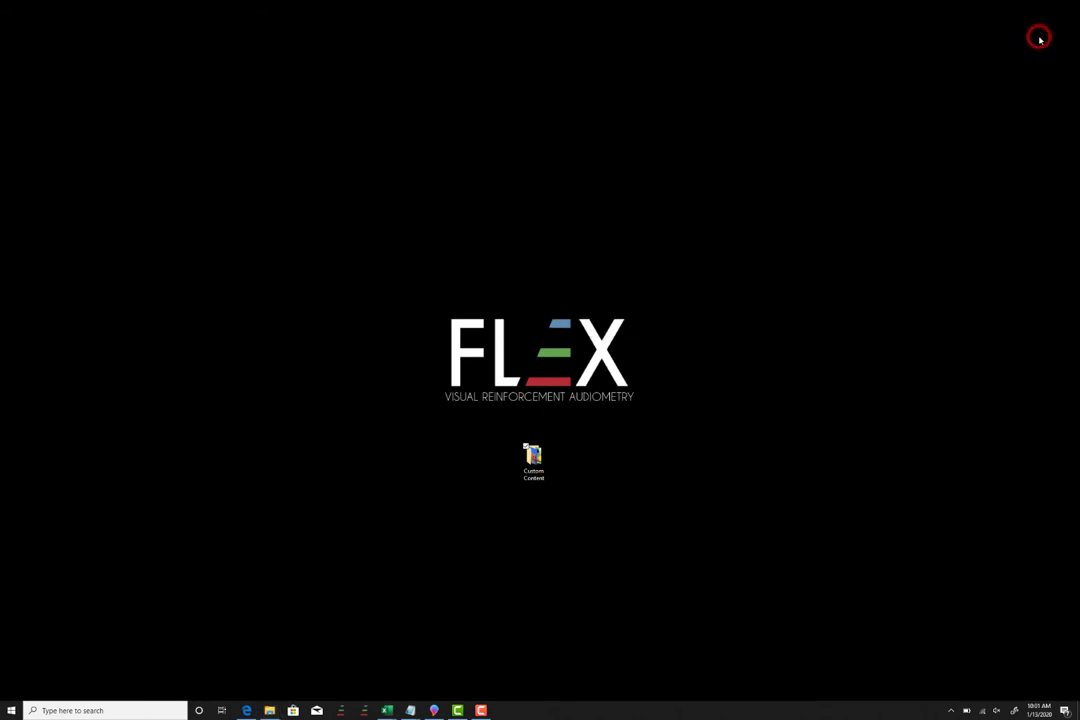
mouse_move(586, 345)
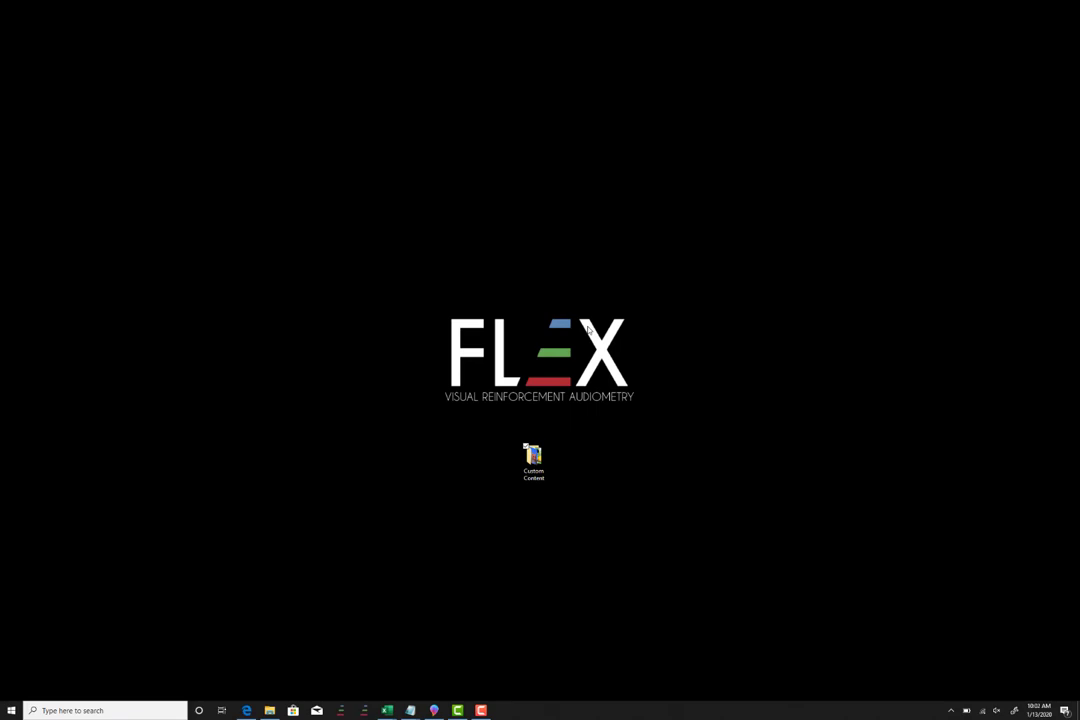
mouse_move(451, 408)
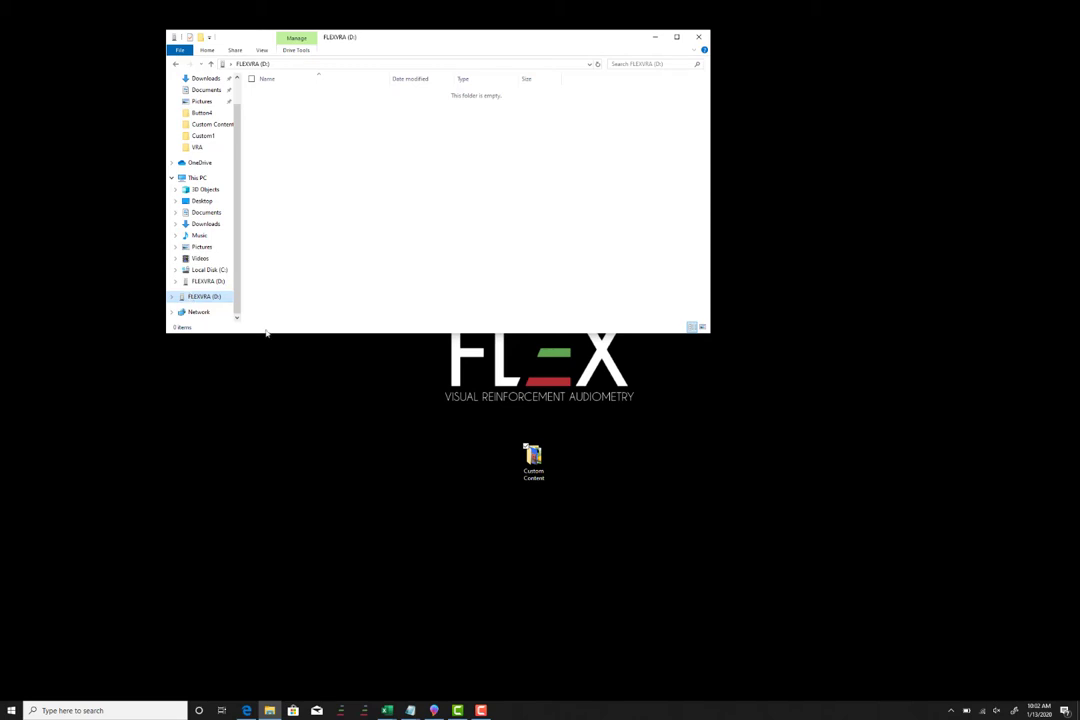
double_click(533, 459)
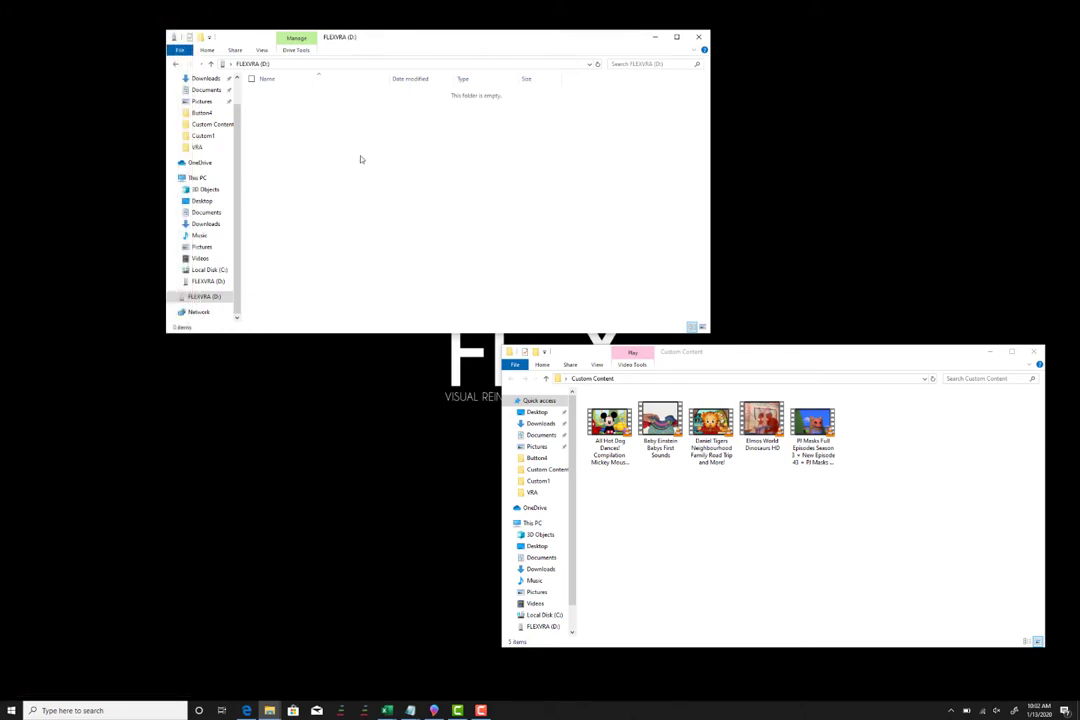
- Add new empty folders to the FLEXVRA (D:) drive from its New > Folder menu
right_click(361, 159)
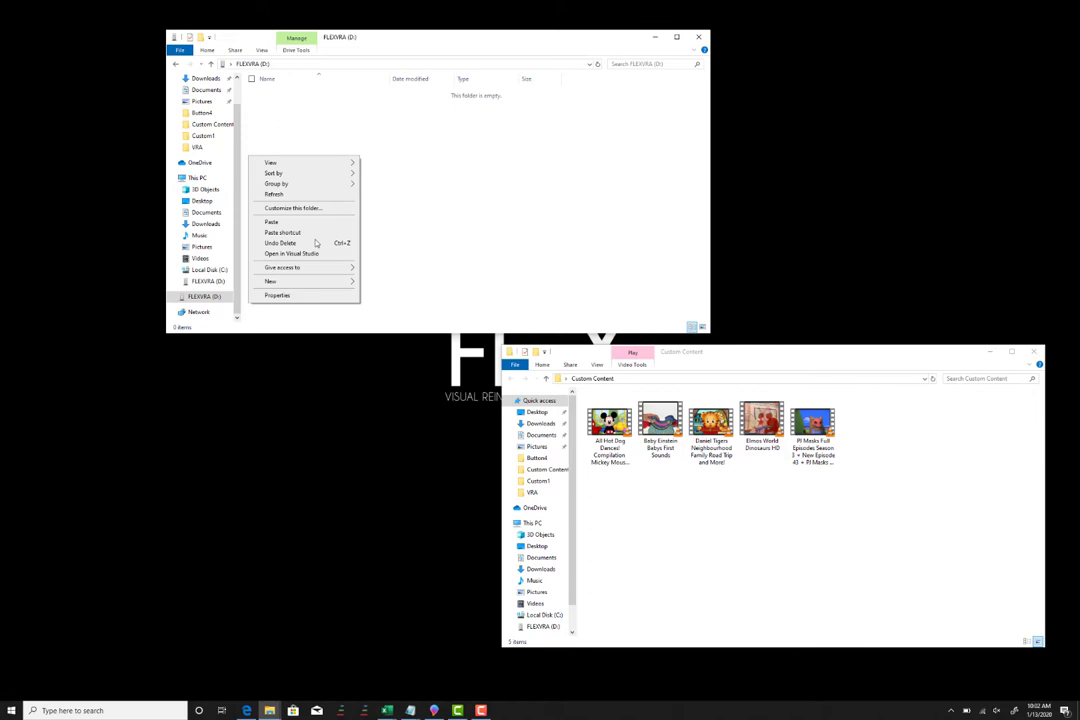
left_click(270, 281)
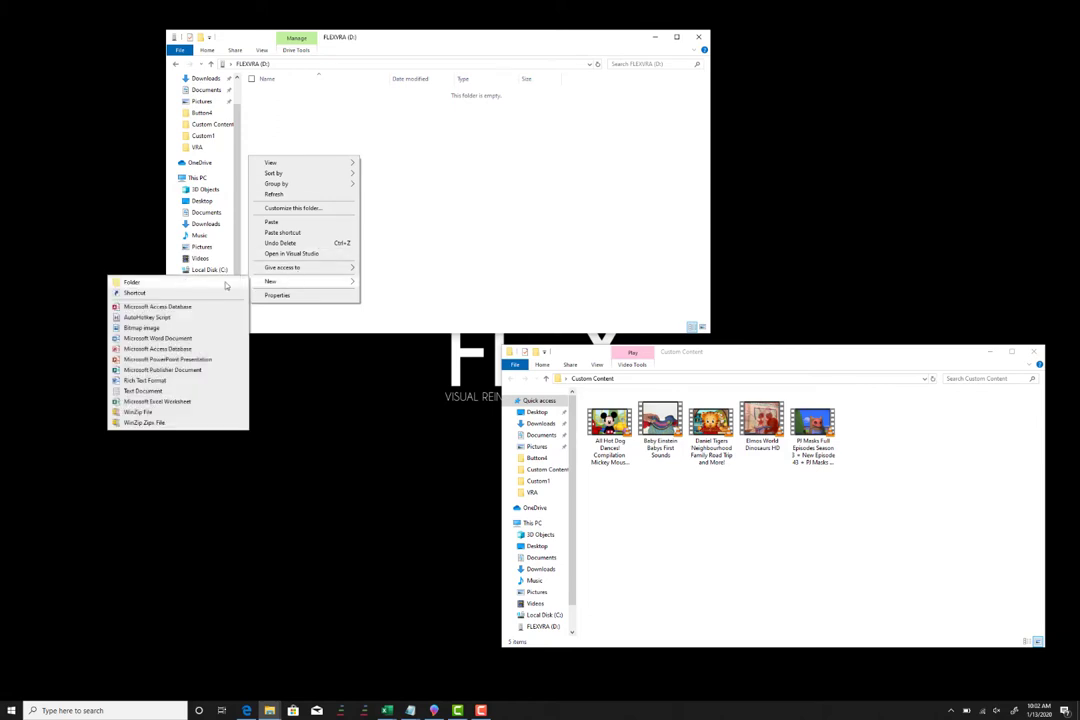
left_click(131, 283)
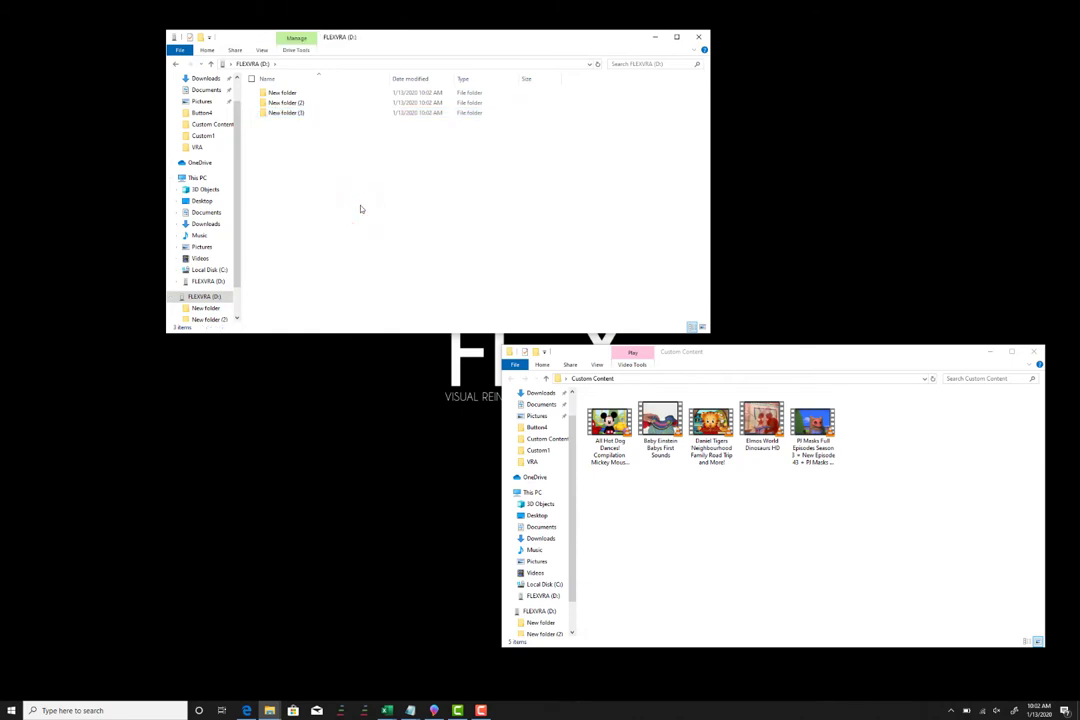
- Rename New folder, New folder (2) and New folder (3) to Custom1, Custom2 and Custom3
left_click(275, 101)
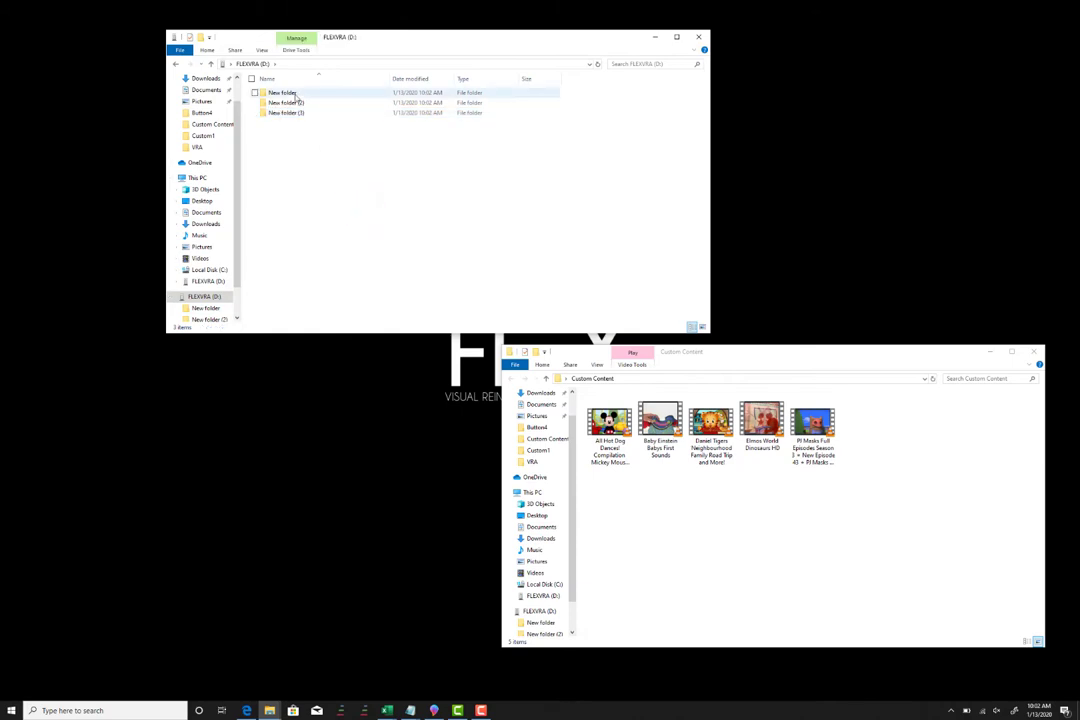
left_click(290, 93)
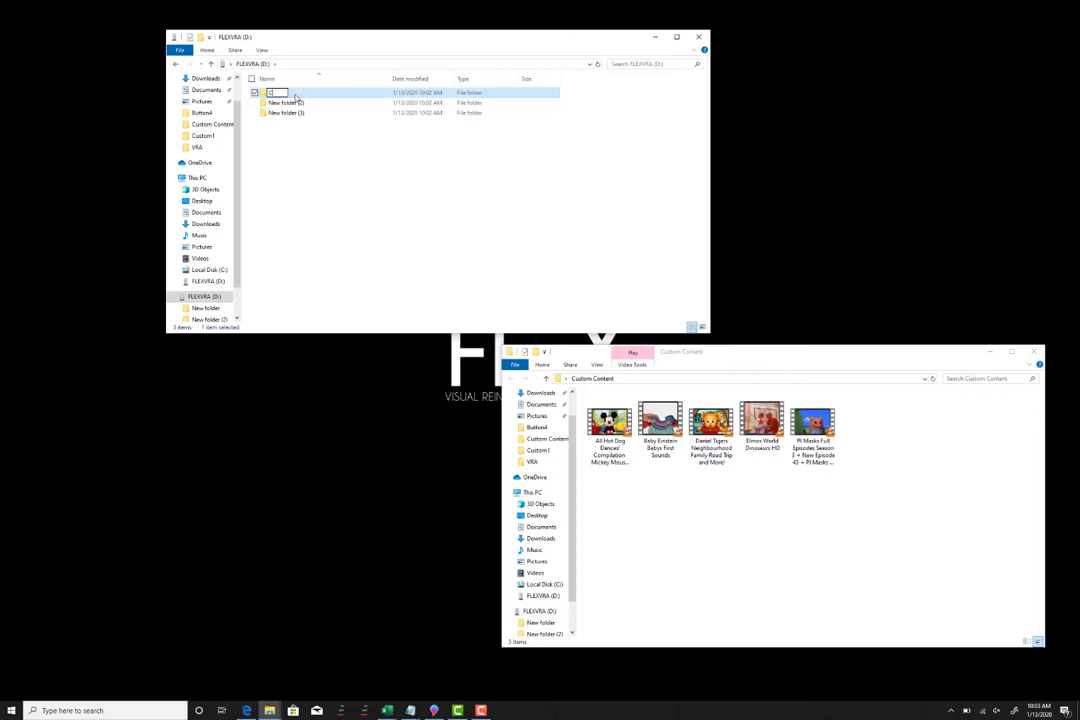
type("Custom1")
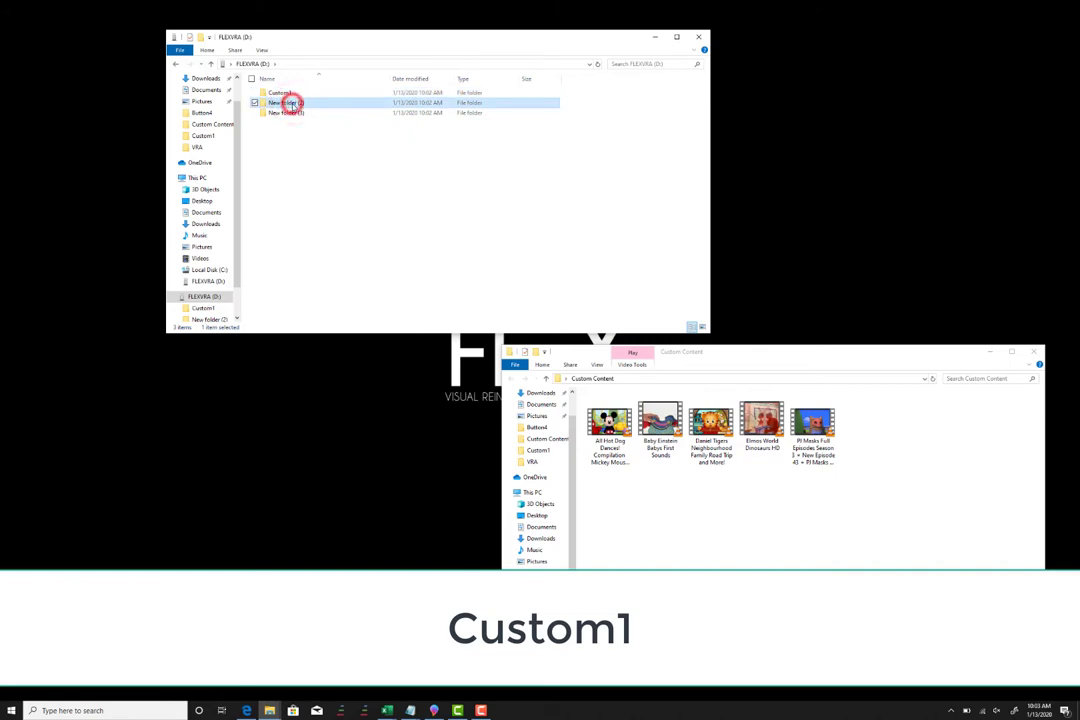
double_click(283, 104)
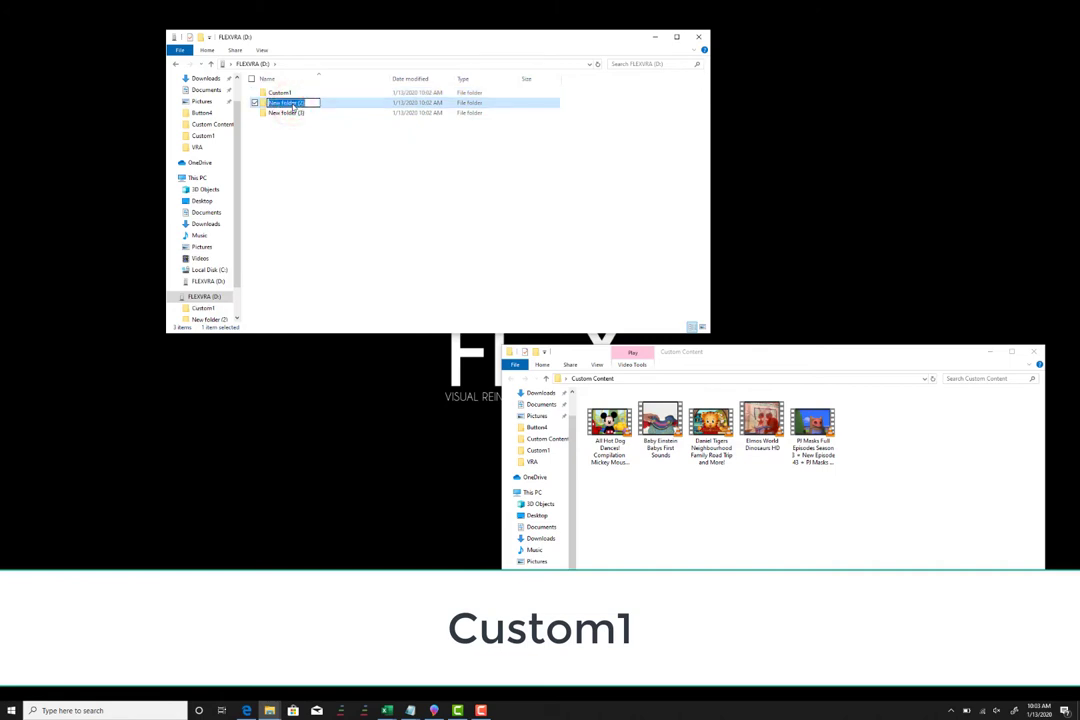
type("Custom2")
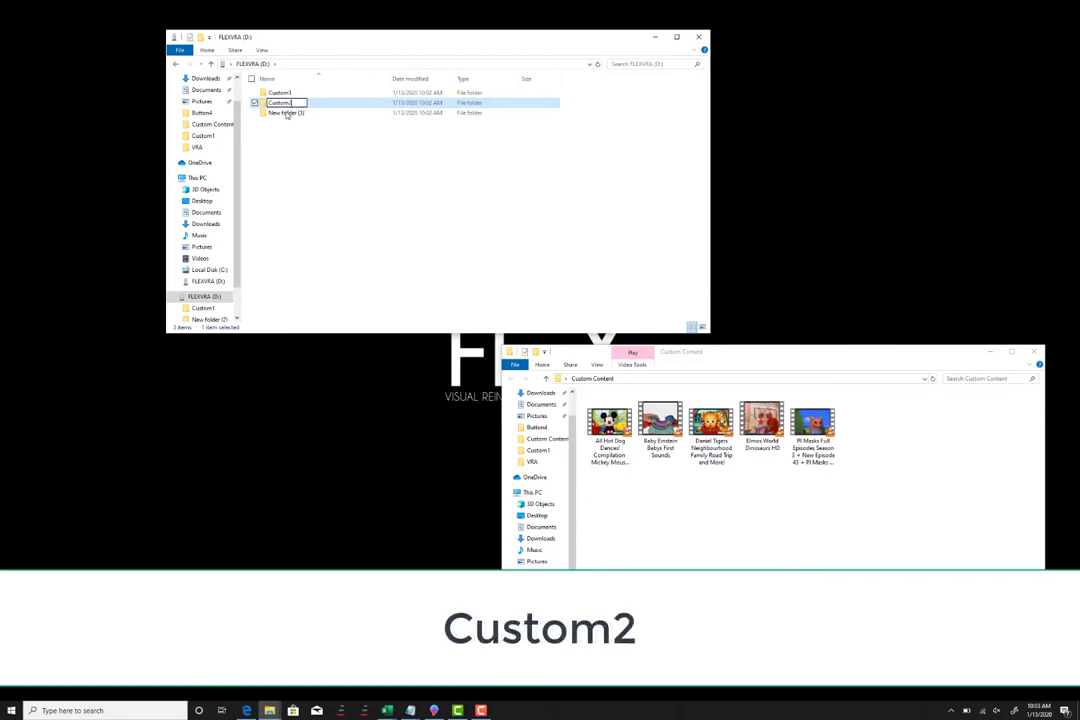
left_click(287, 122)
type("Custom3")
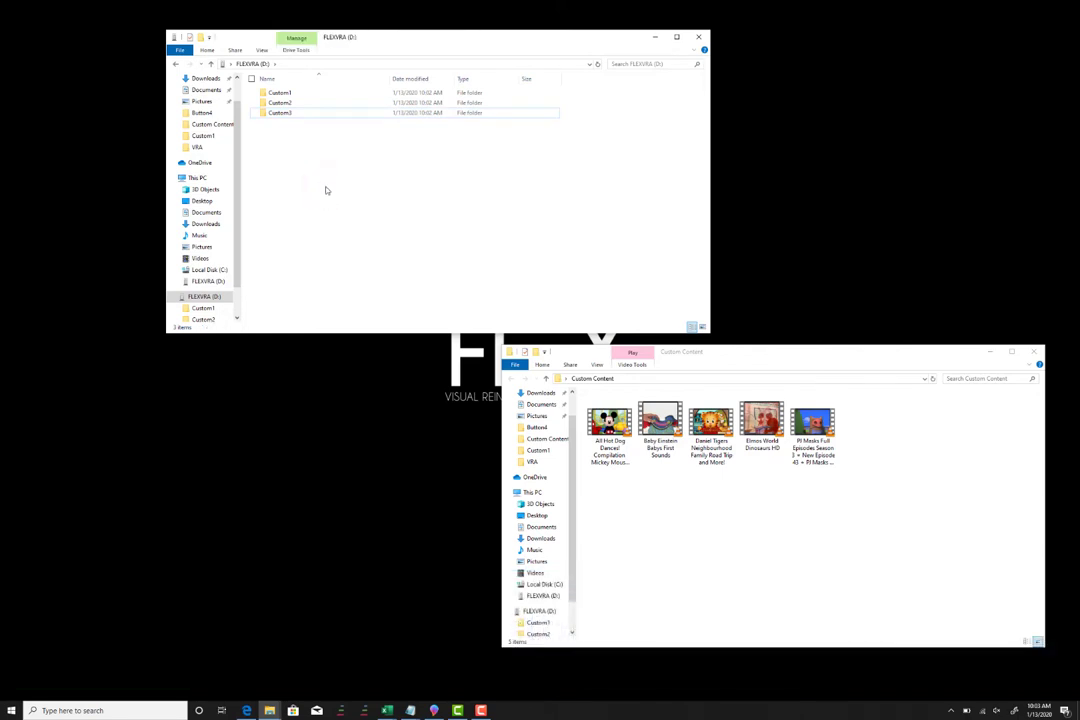
mouse_move(516, 297)
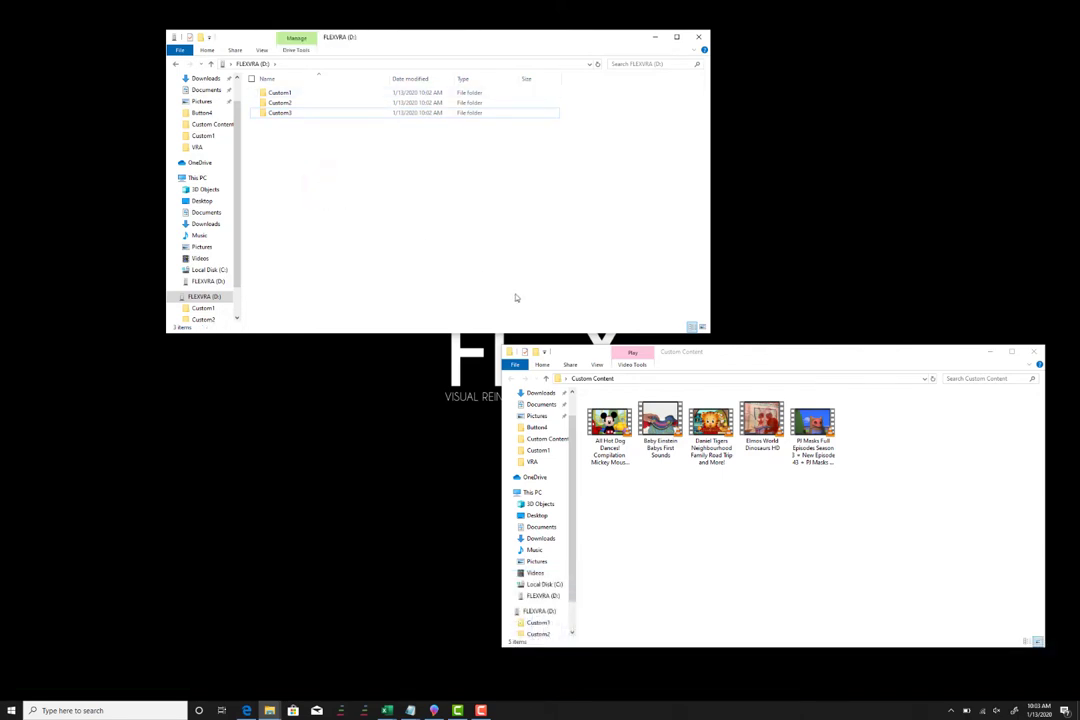
- Pick the Mickey Mouse and Daniel Tigers videos to copy into the Custom folders
left_click(659, 422)
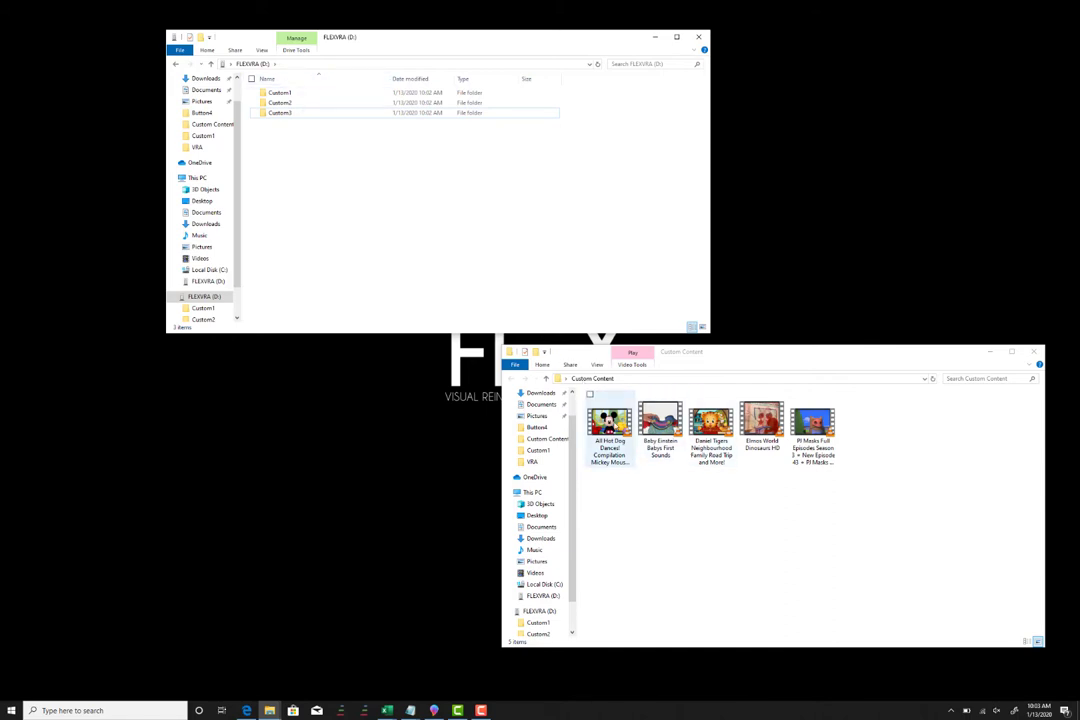
left_click(608, 423)
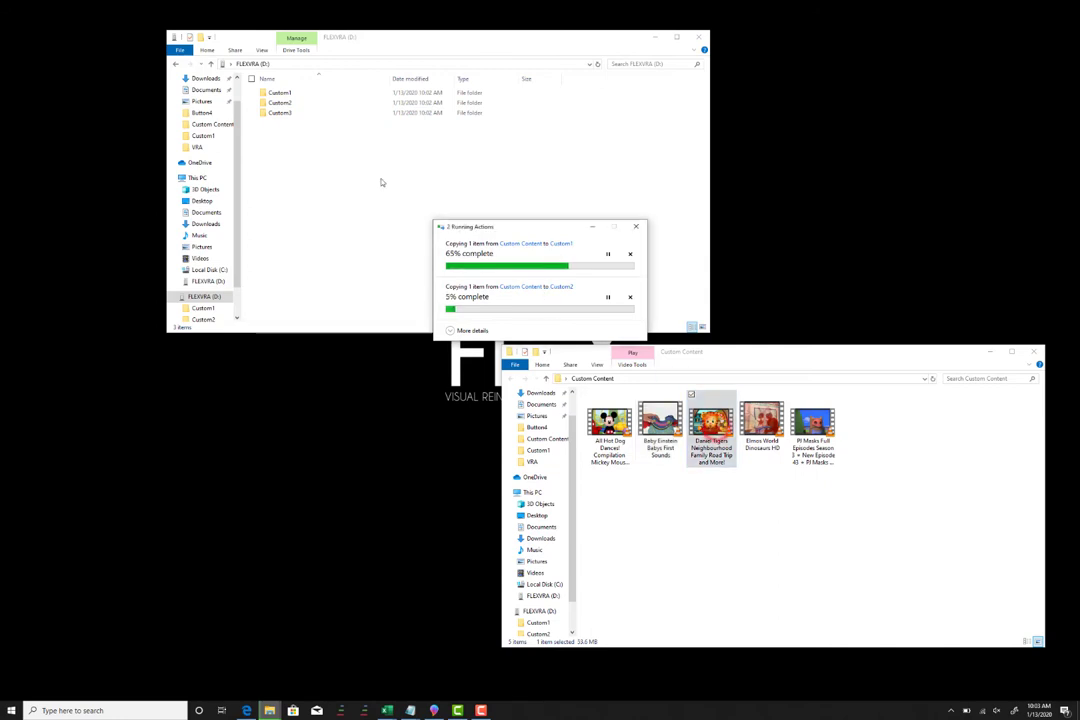
left_click(281, 114)
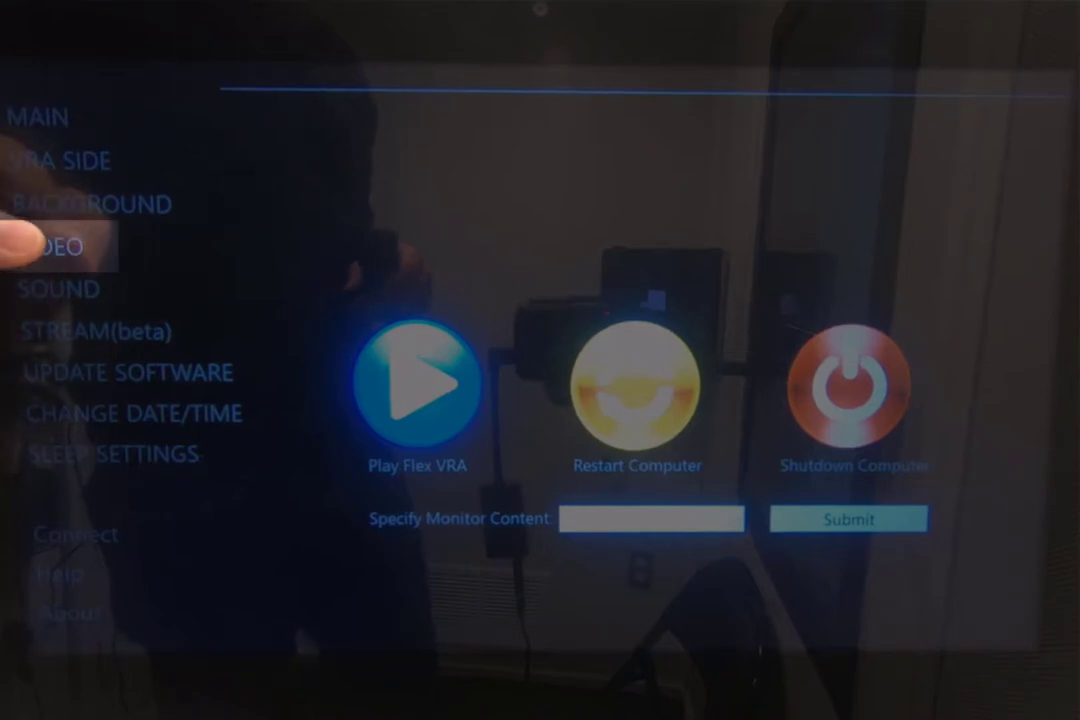
- Open the VIDEO section and view the videos assigned to each button
left_click(50, 245)
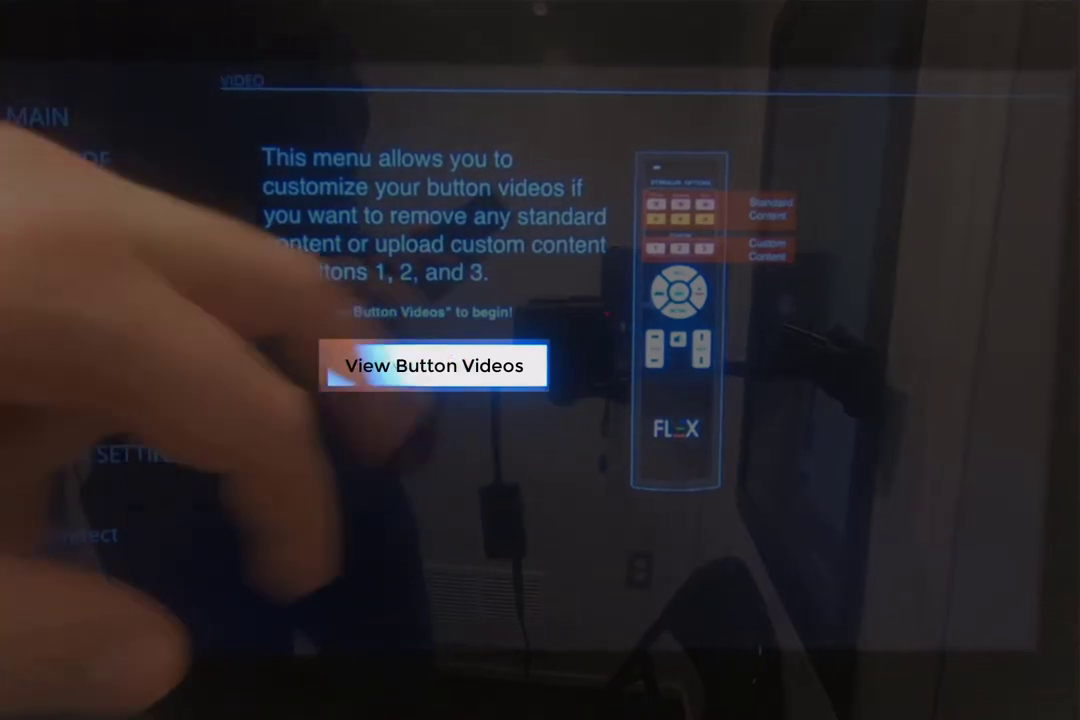
left_click(436, 365)
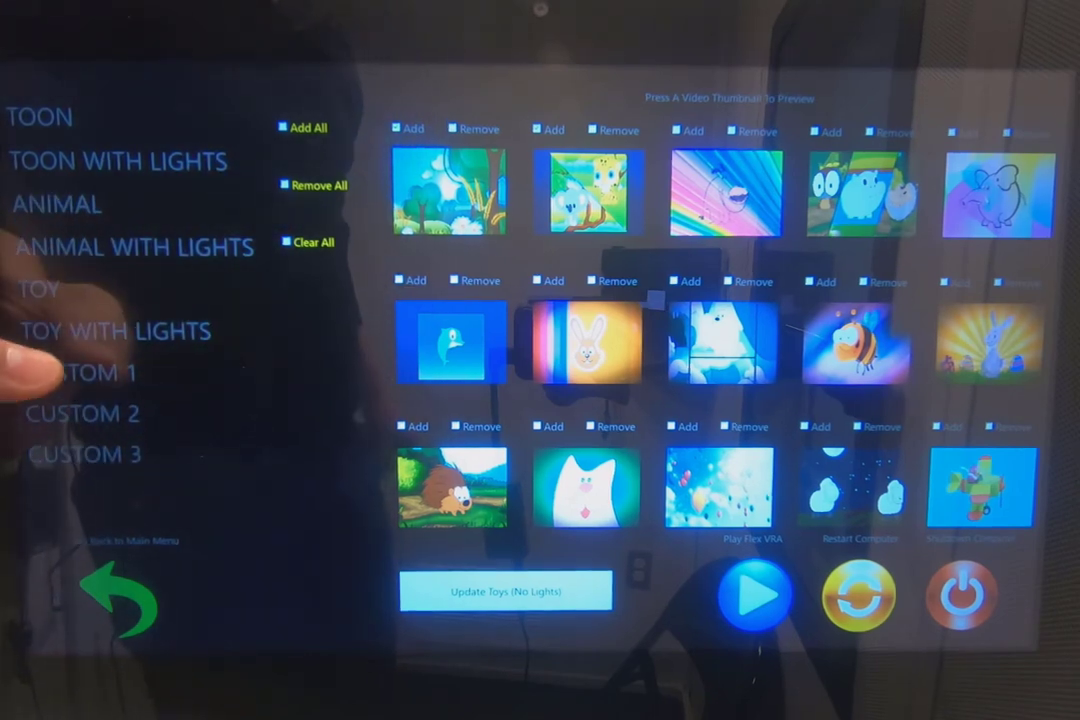
- Open CUSTOM 1 and update it with the USB drive's videos
left_click(78, 374)
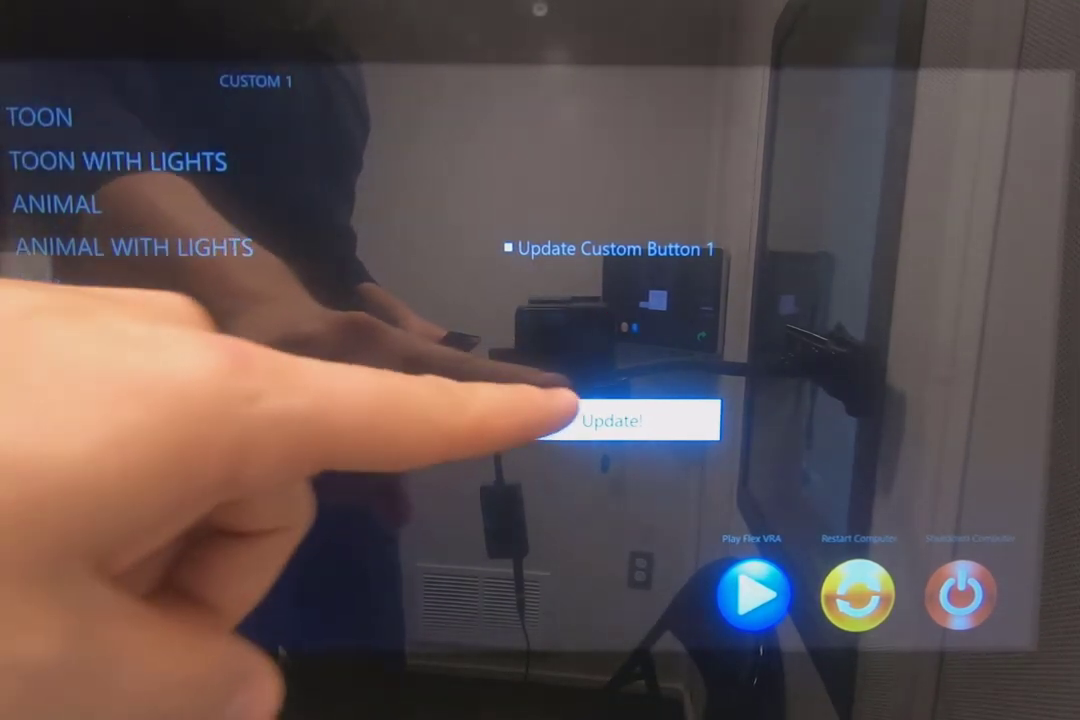
left_click(616, 420)
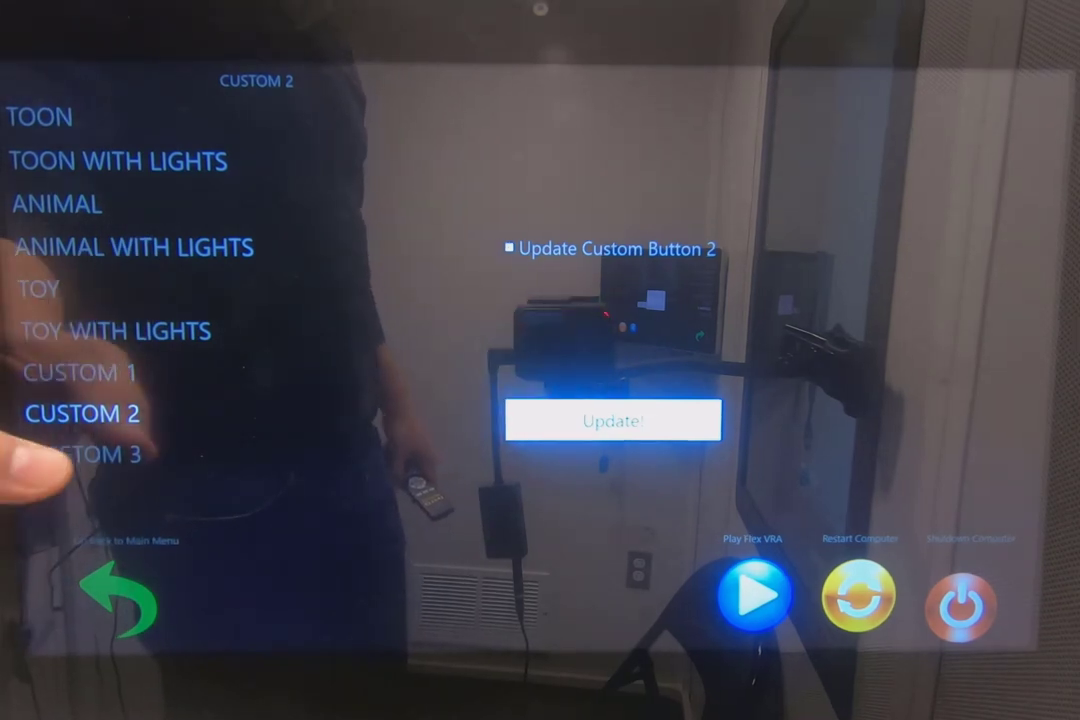
- Open the Custom 3 button settings, then launch the Flex VRA player
left_click(80, 454)
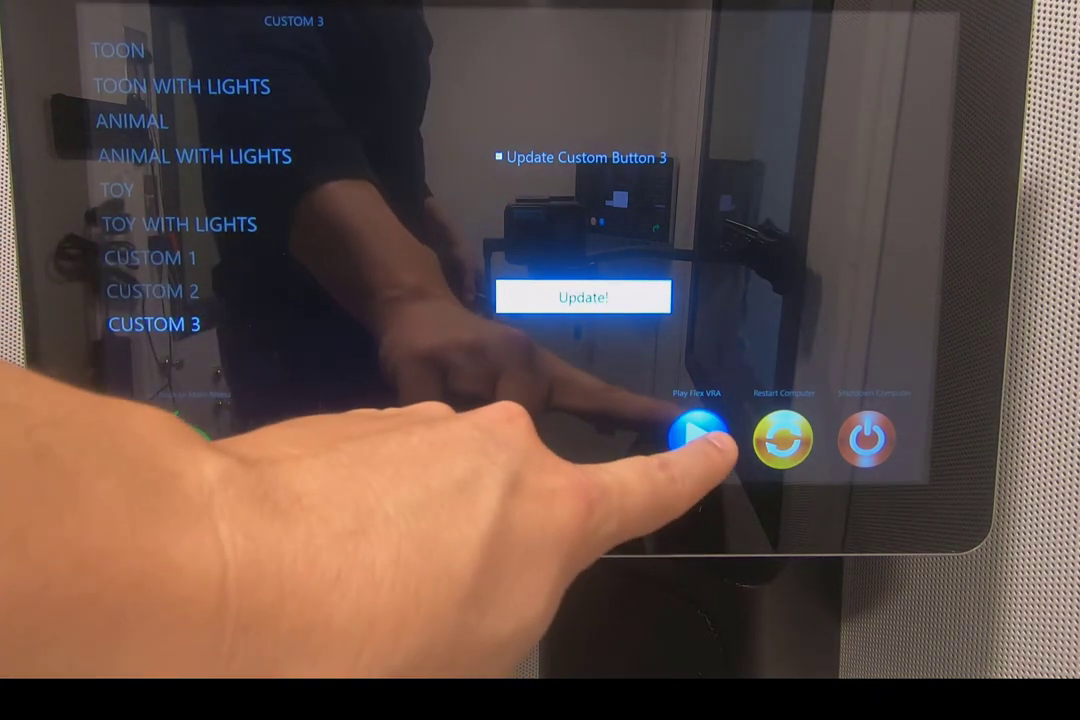
left_click(695, 439)
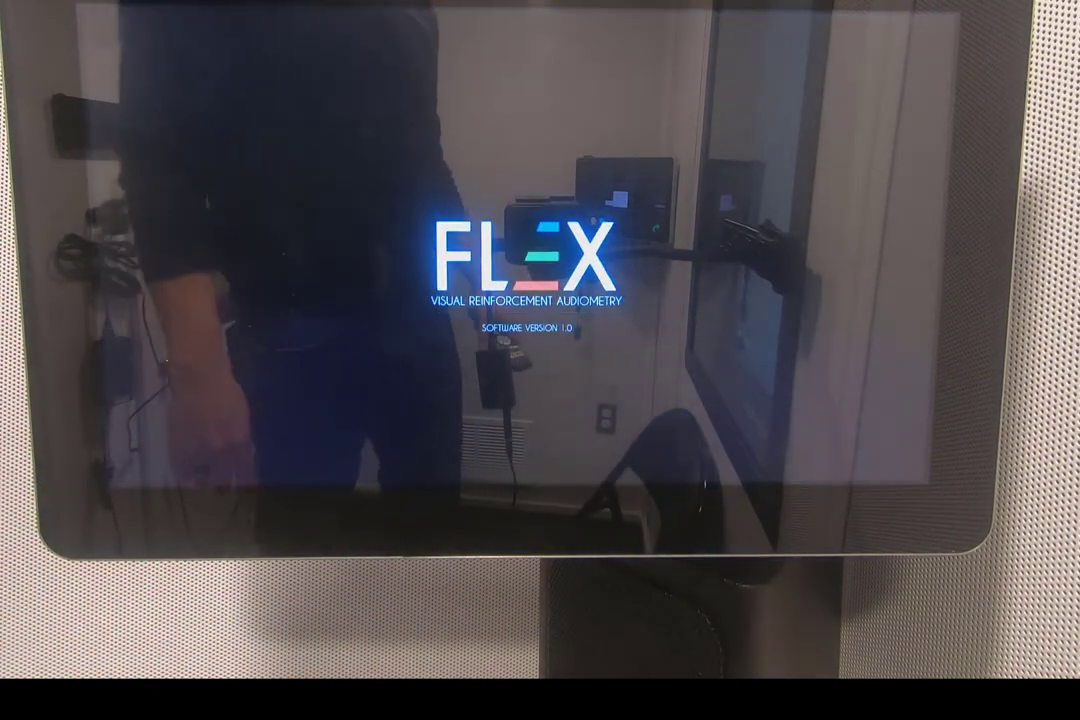